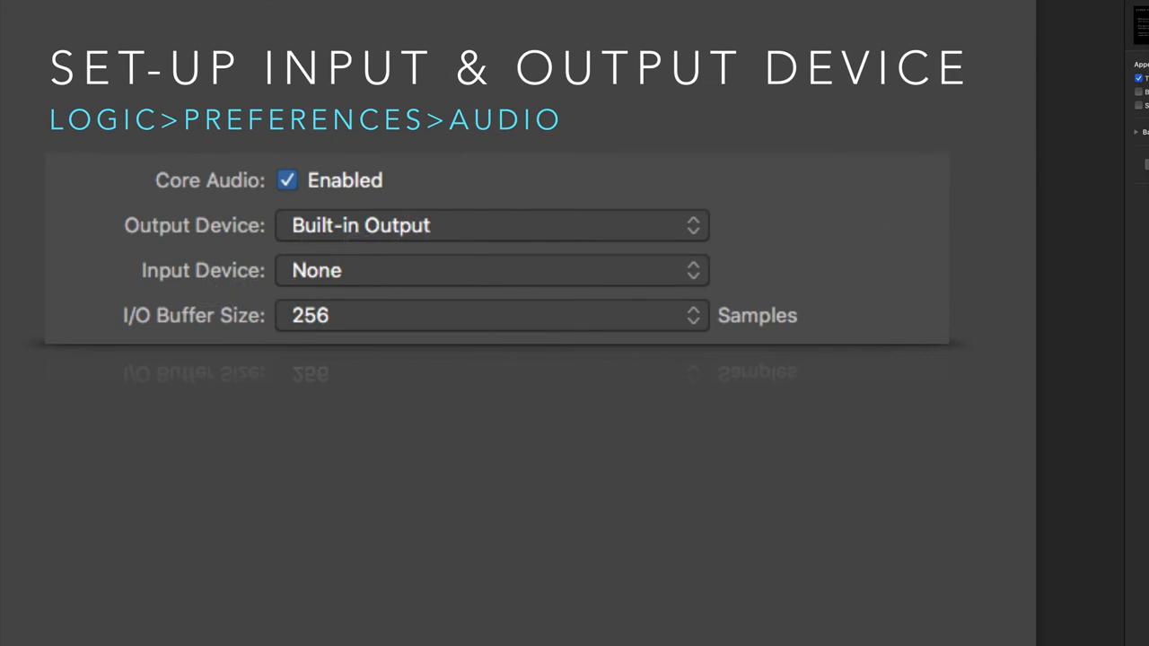
pyautogui.moveTo(467, 335)
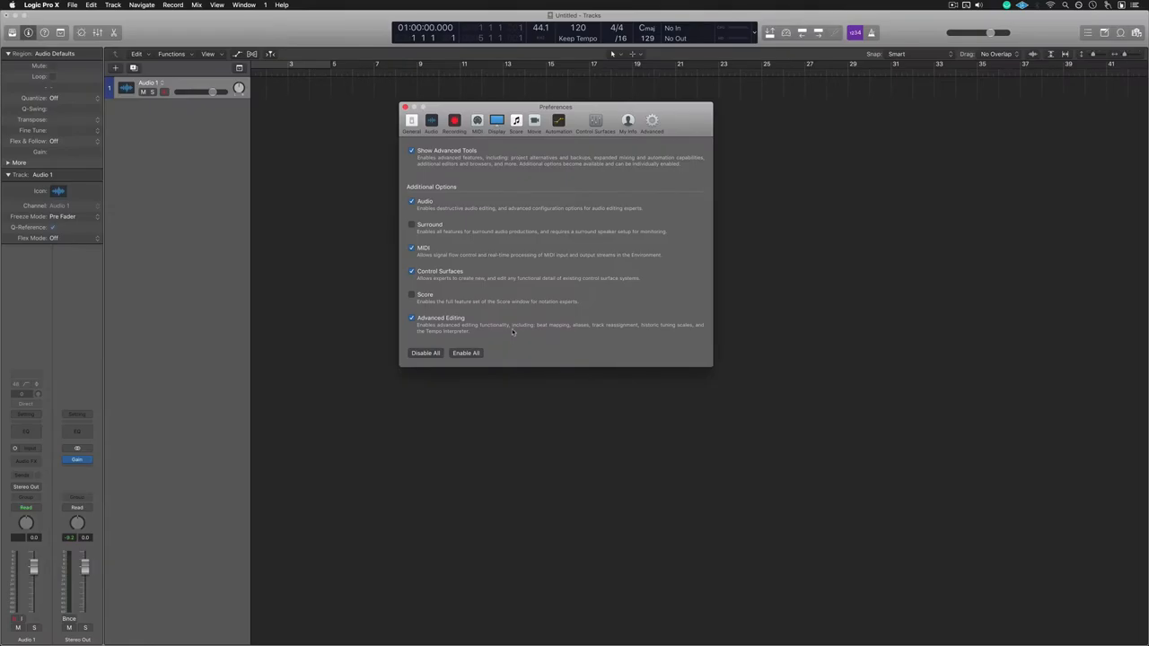
# - Open Logic Pro X Preferences on the Advanced pane
pyautogui.click(406, 107)
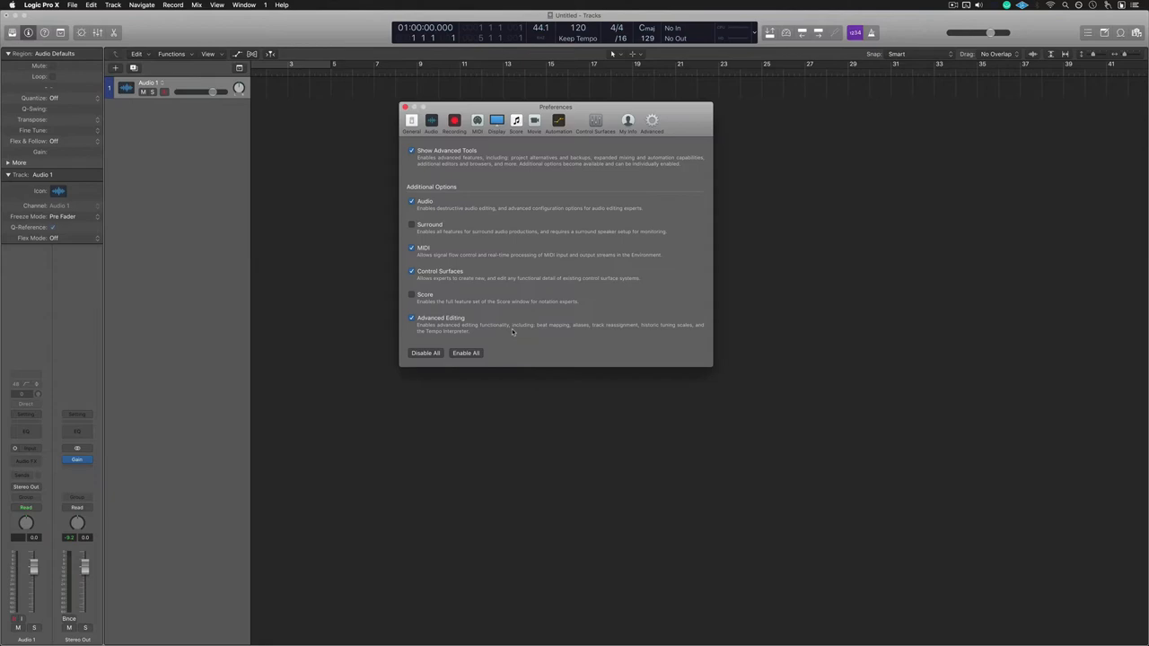
pyautogui.moveTo(431, 129)
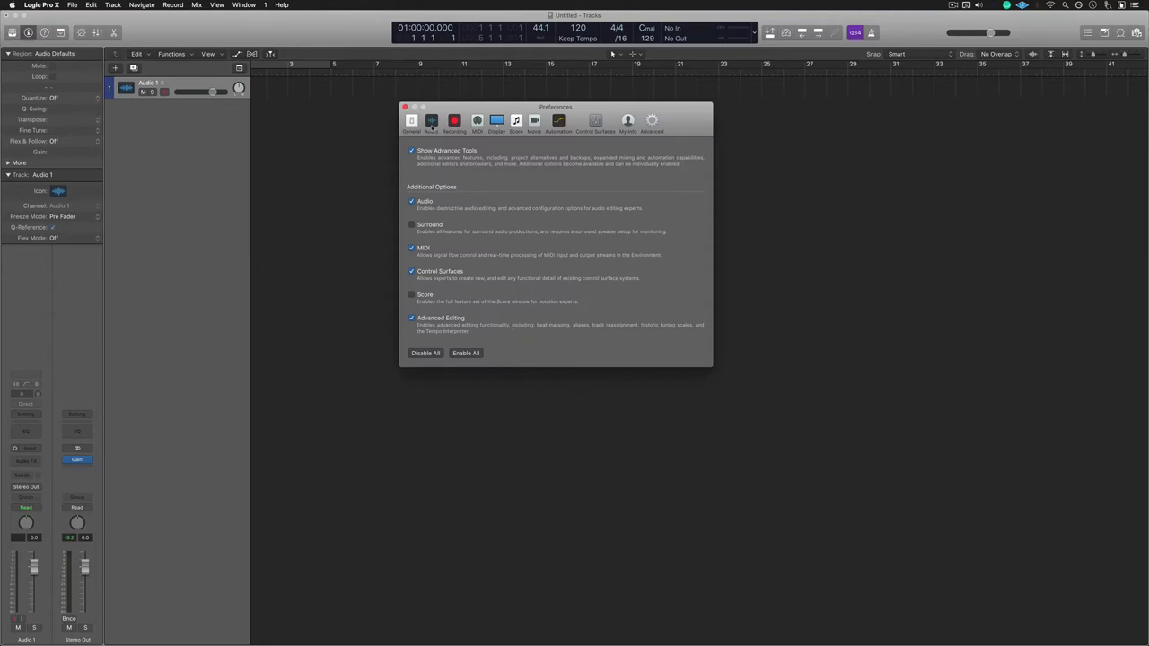
# - Review Audio Devices output, input and I/O buffer settings, then close Preferences
pyautogui.click(349, 38)
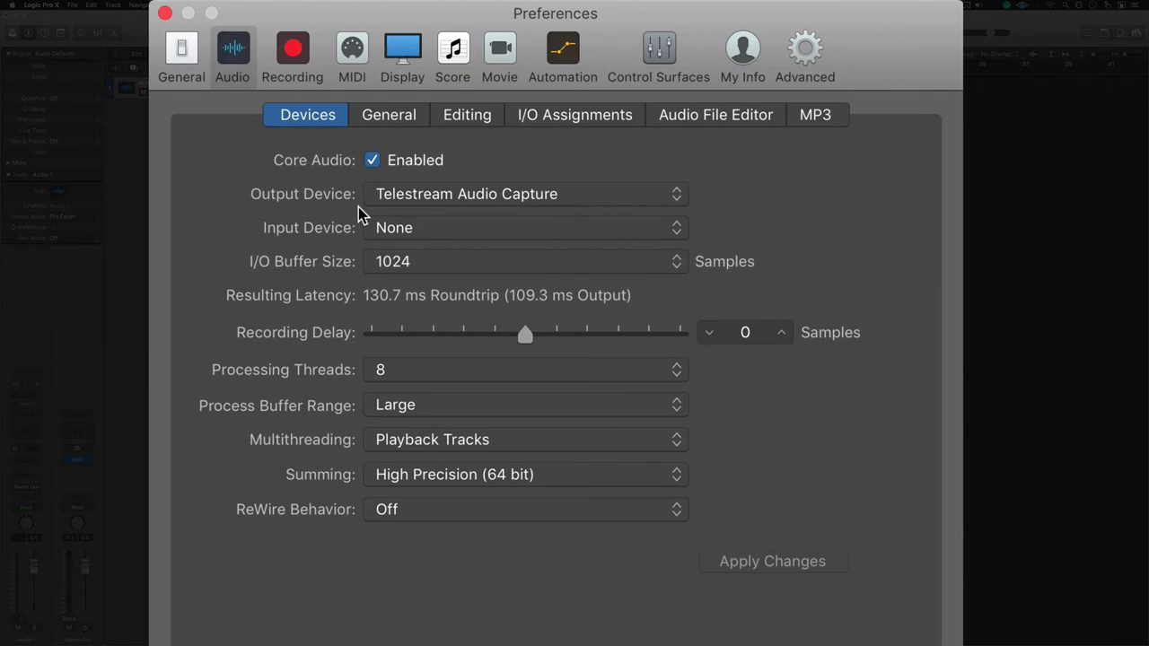
pyautogui.moveTo(324, 243)
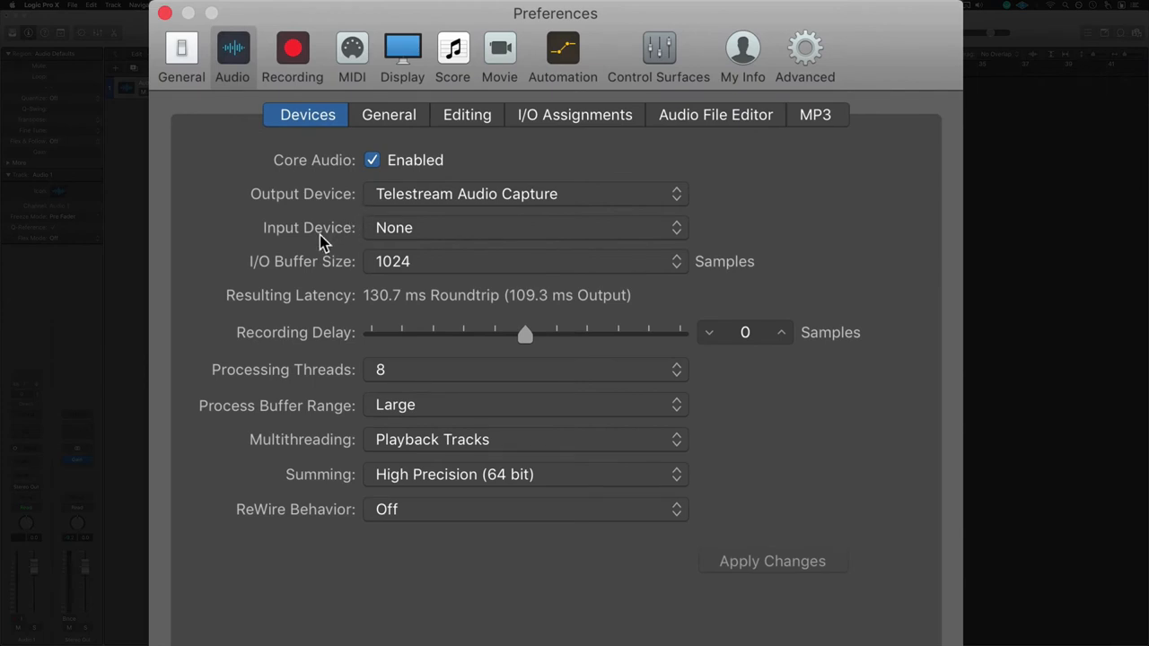
pyautogui.moveTo(491, 196)
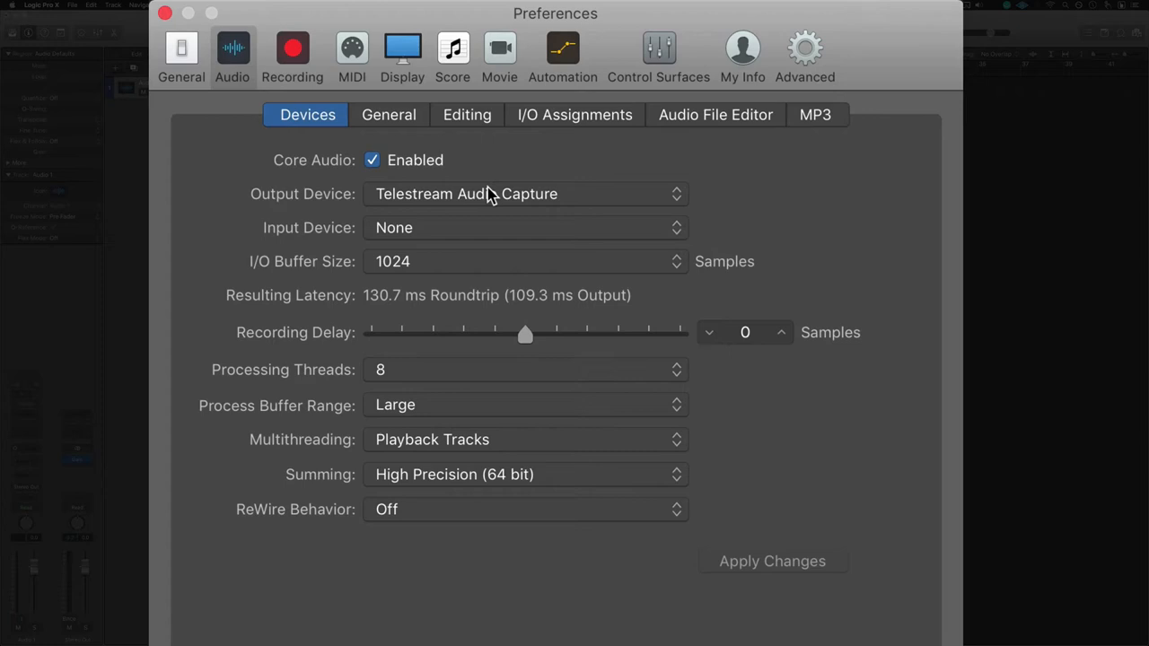
pyautogui.moveTo(492, 205)
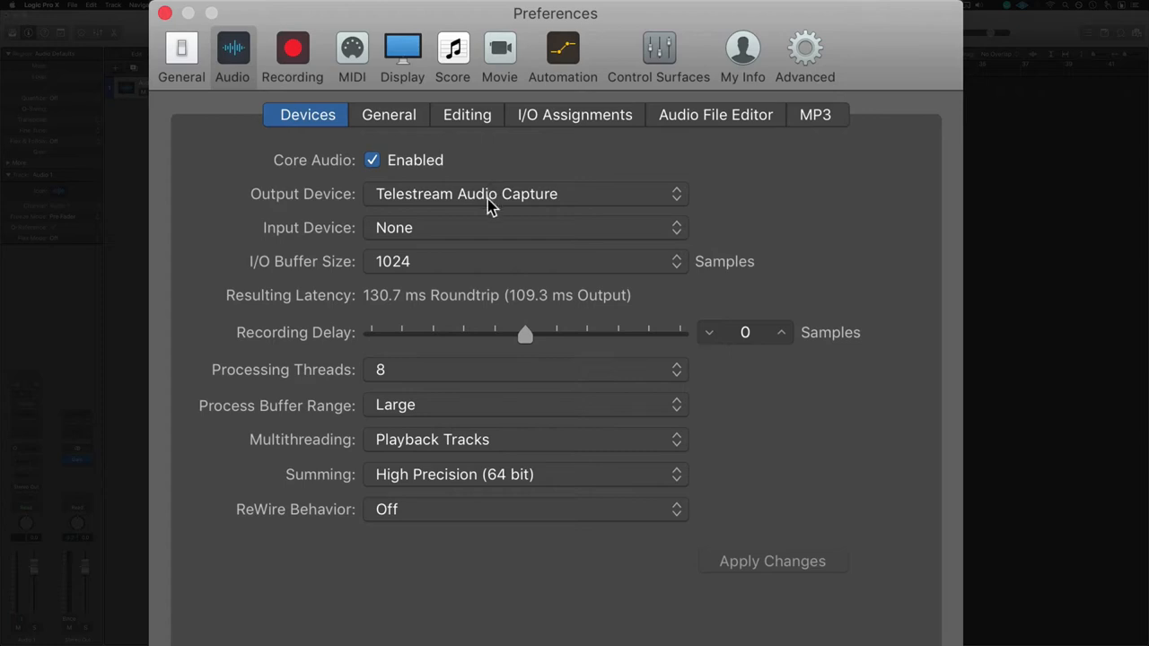
pyautogui.moveTo(477, 240)
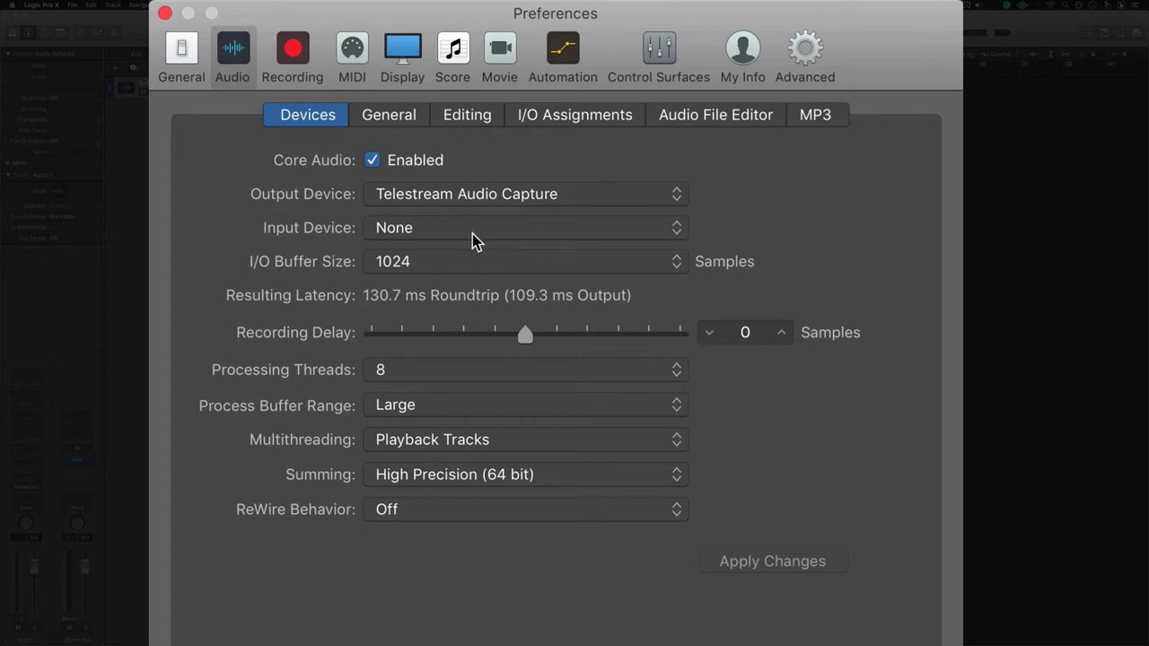
pyautogui.moveTo(254, 267)
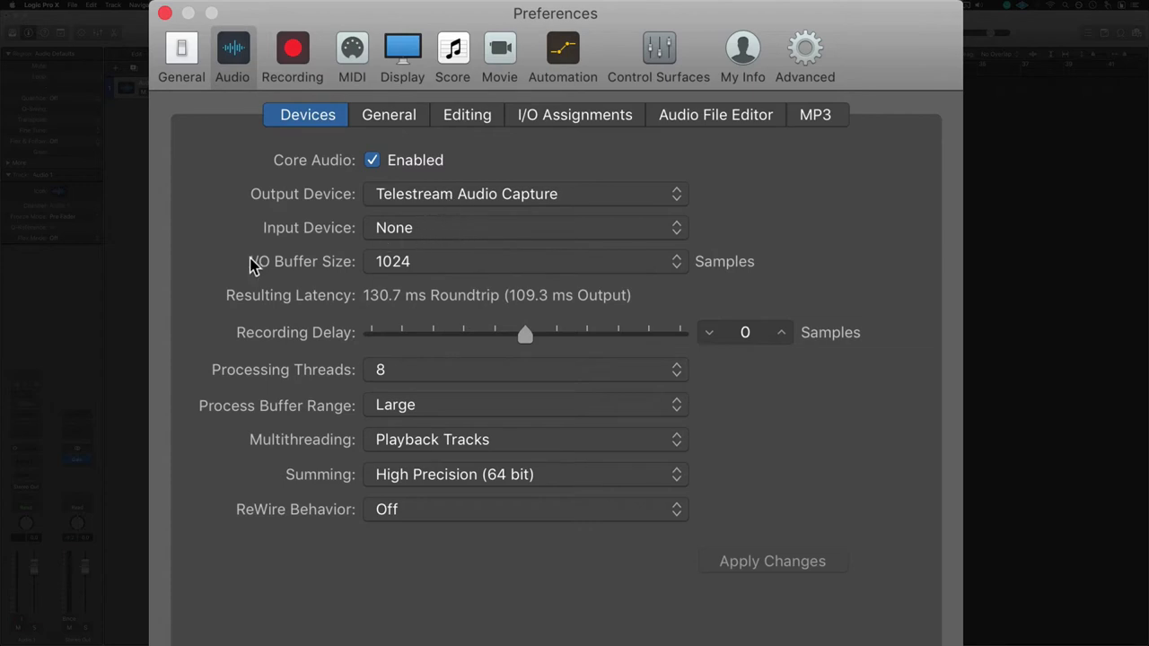
pyautogui.moveTo(262, 245)
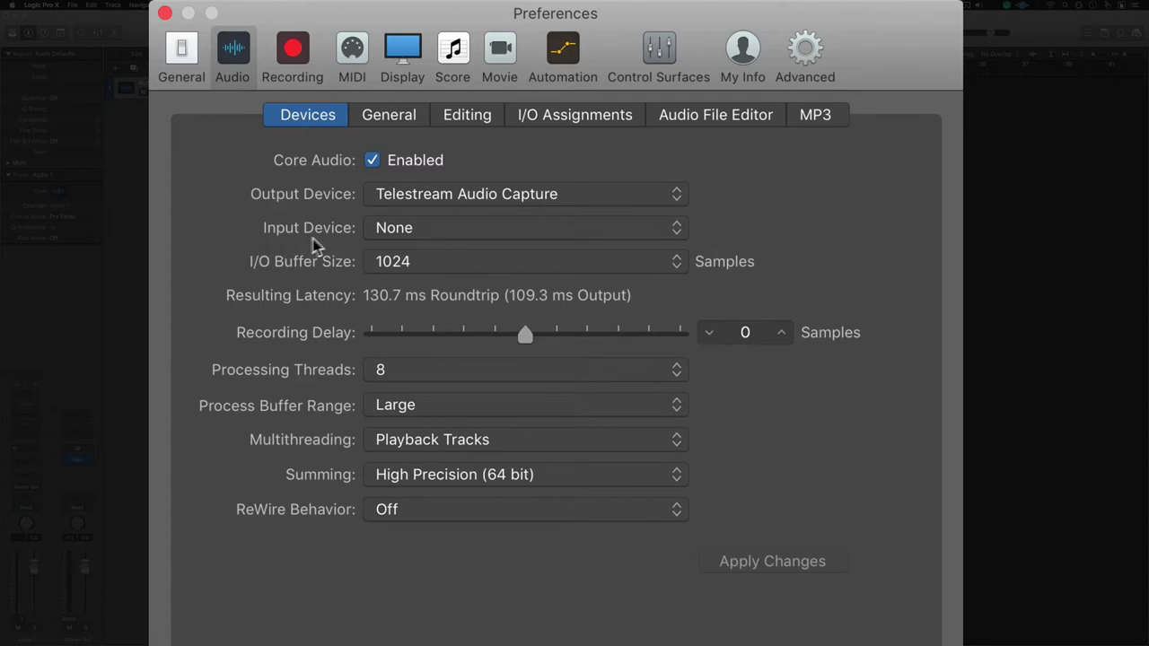
pyautogui.moveTo(390, 237)
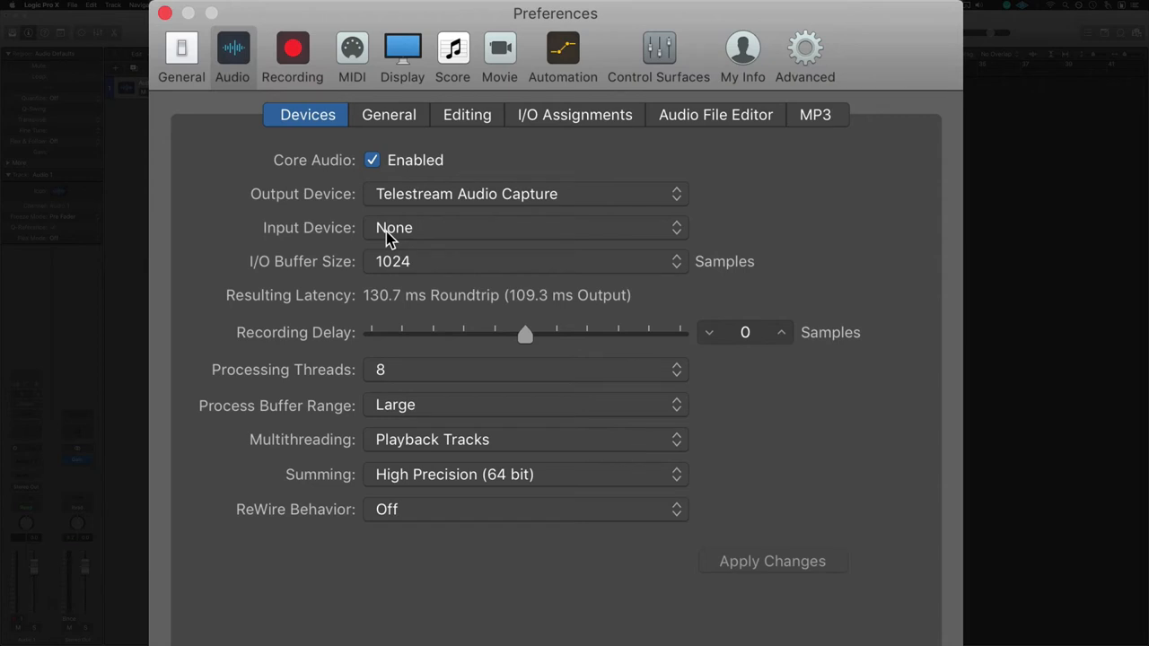
pyautogui.moveTo(263, 197)
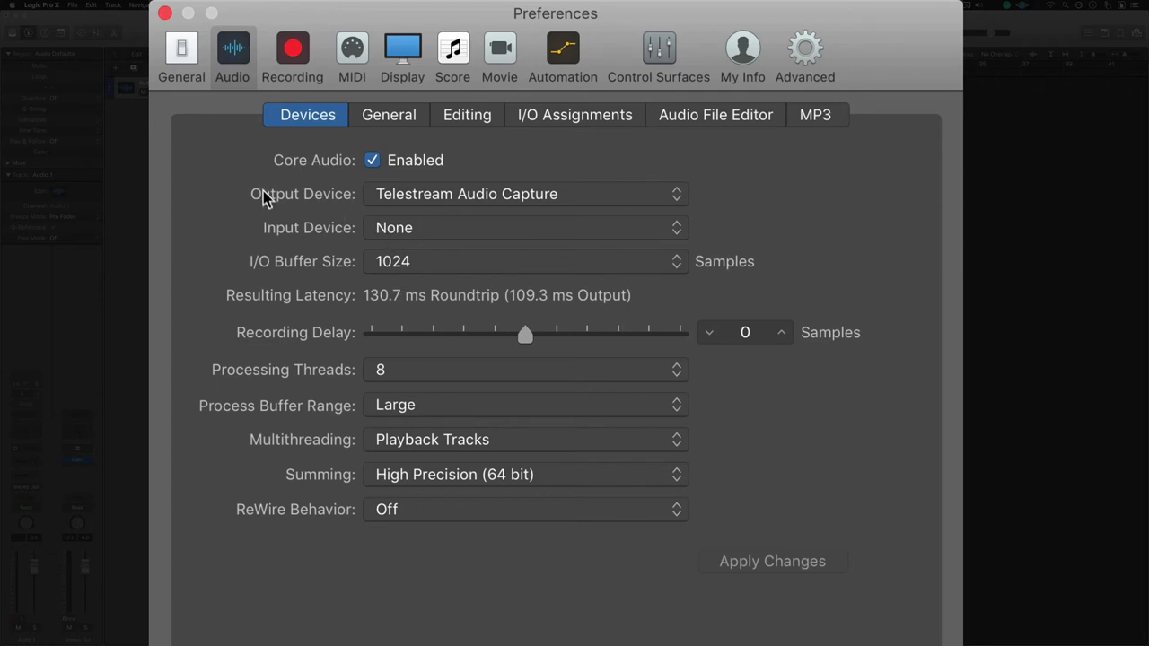
pyautogui.moveTo(440, 202)
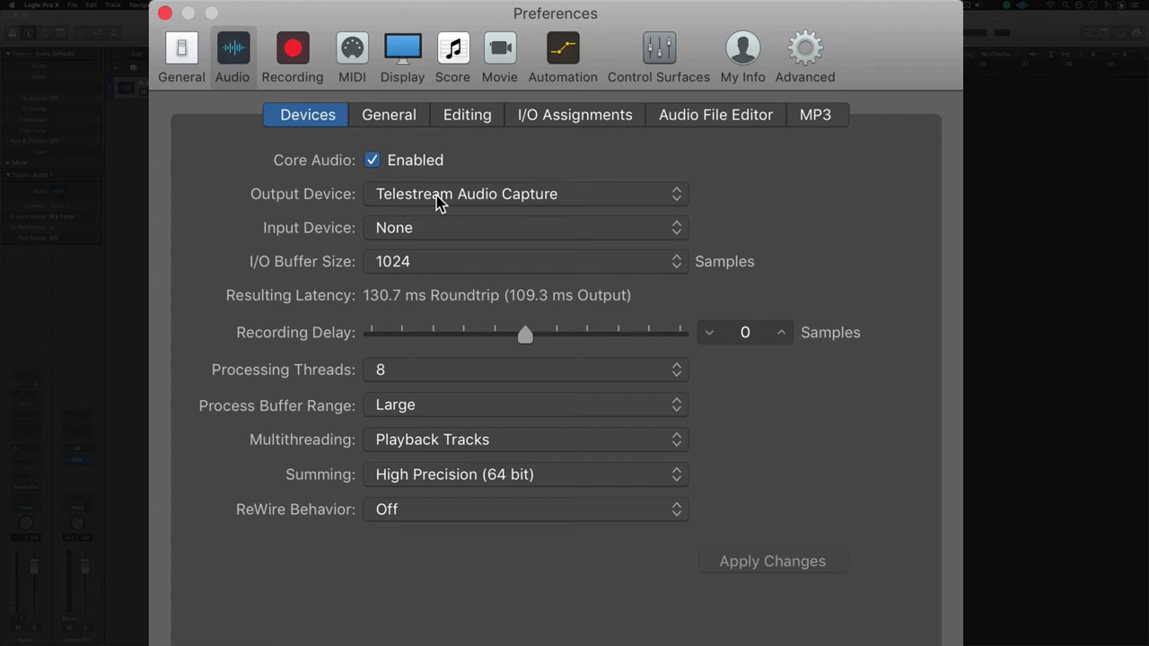
pyautogui.click(525, 194)
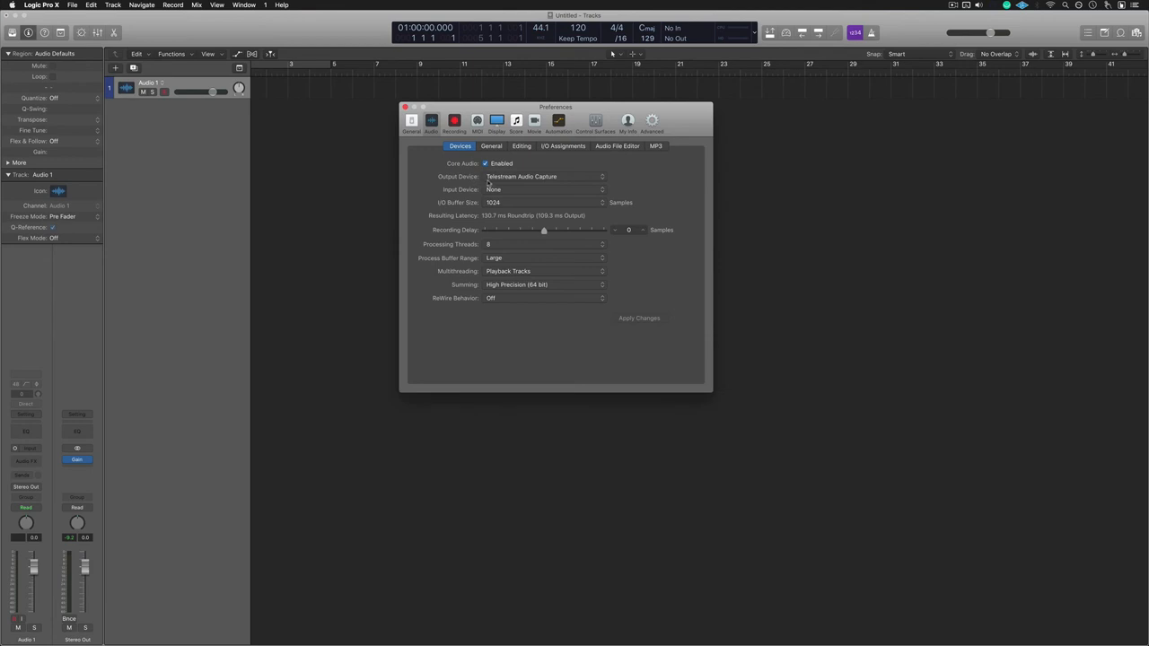
pyautogui.click(405, 107)
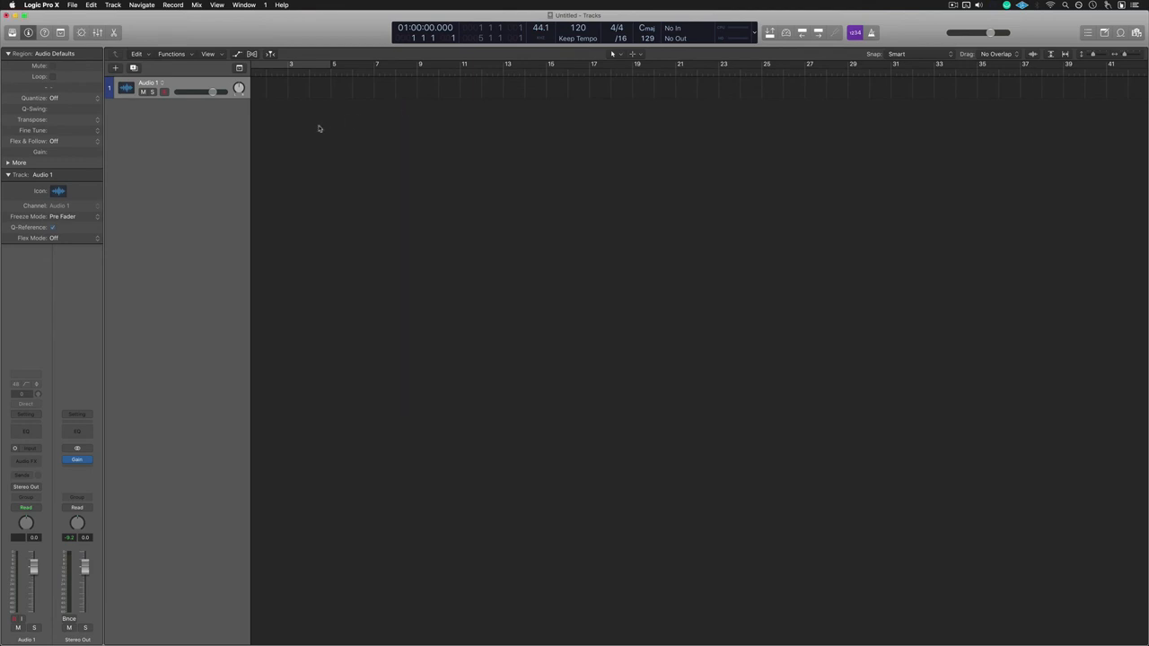